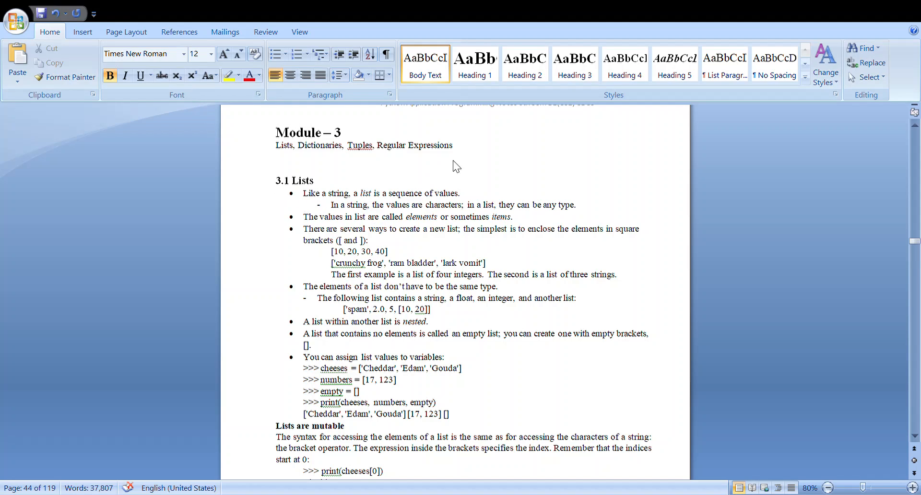
{"action": "mouse_move", "coordinate": [365, 449]}
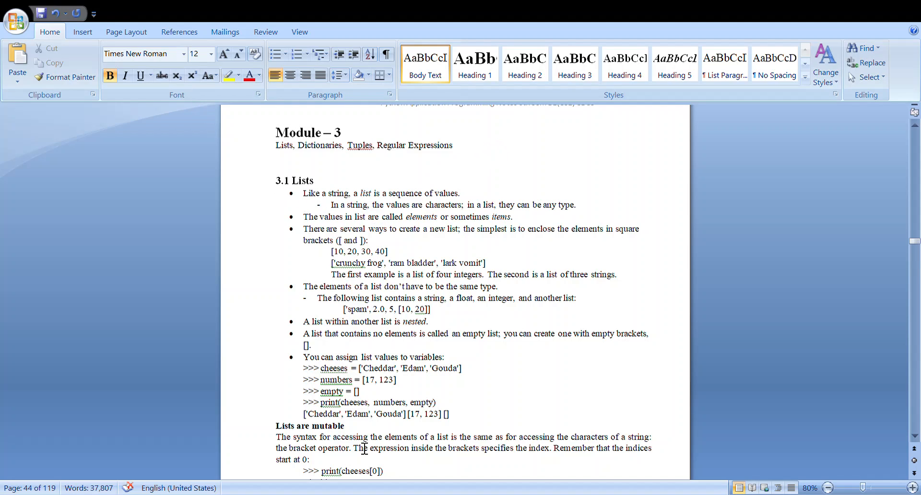
{"action": "mouse_move", "coordinate": [795, 312]}
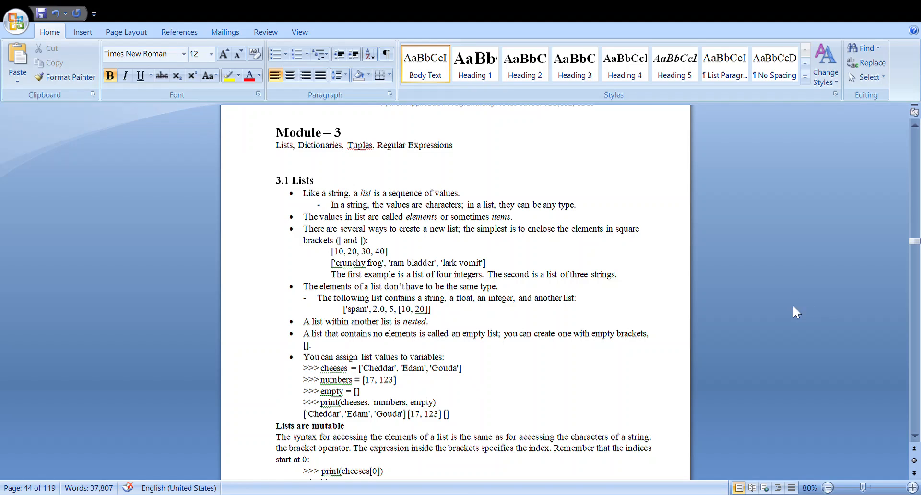
{"action": "mouse_move", "coordinate": [885, 104]}
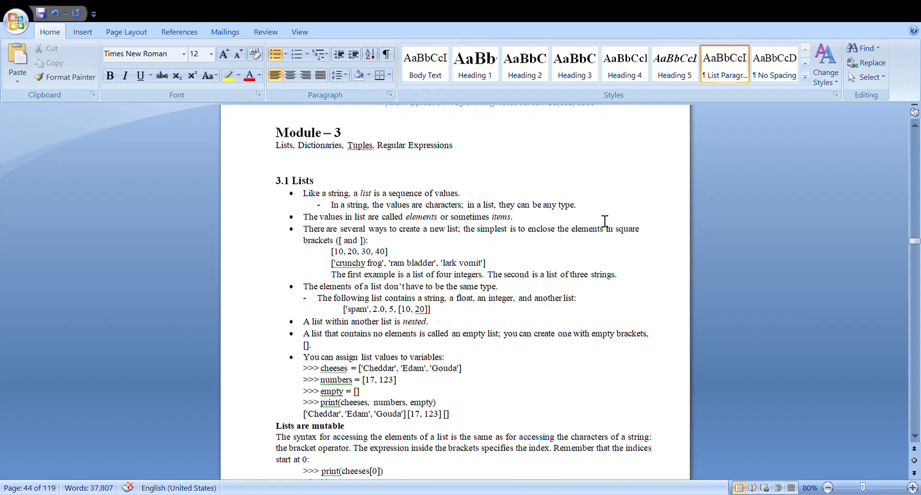
Step: View page 44 at 100% zoom and select the phrase defining a list as a sequence
{"action": "left_click", "coordinate": [512, 217]}
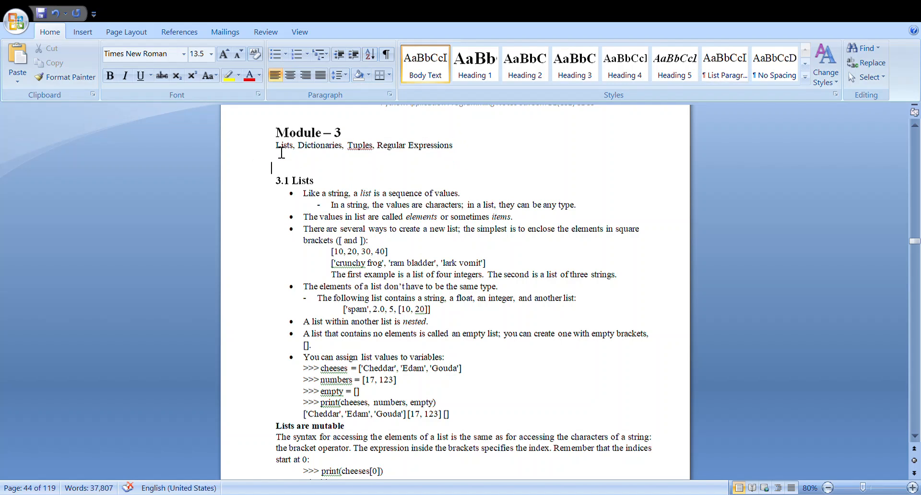
{"action": "double_click", "coordinate": [284, 145]}
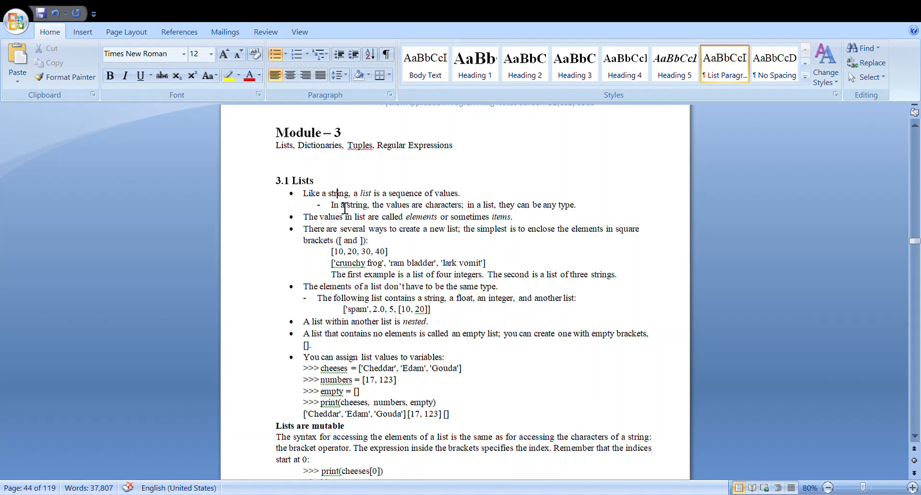
{"action": "left_click_drag", "start_coordinate": [360, 193], "coordinate": [460, 193]}
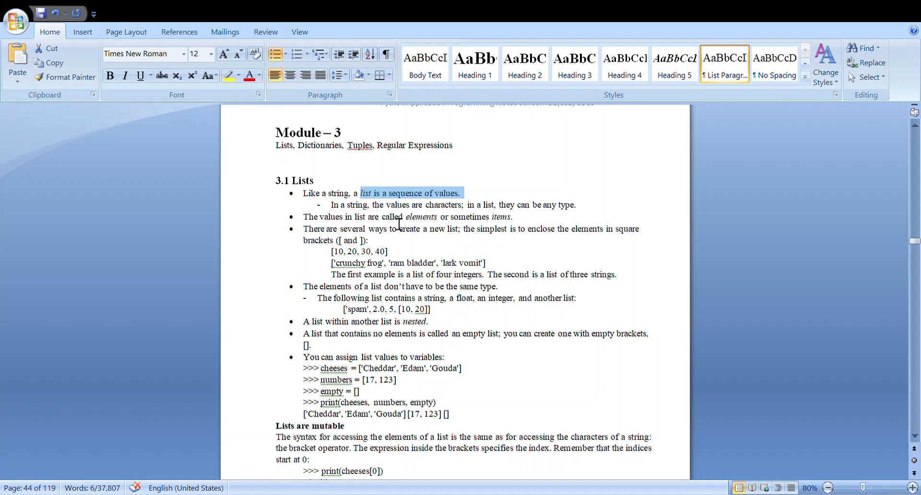
{"action": "mouse_move", "coordinate": [354, 216]}
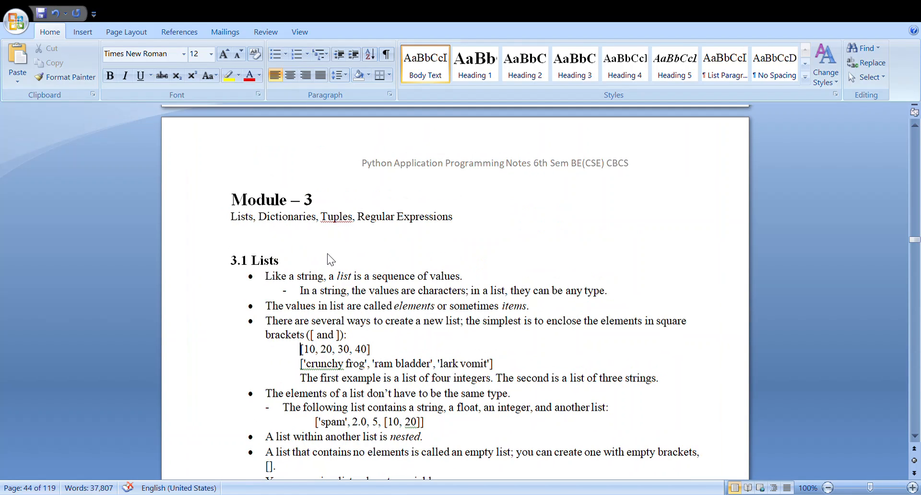
{"action": "mouse_move", "coordinate": [467, 296]}
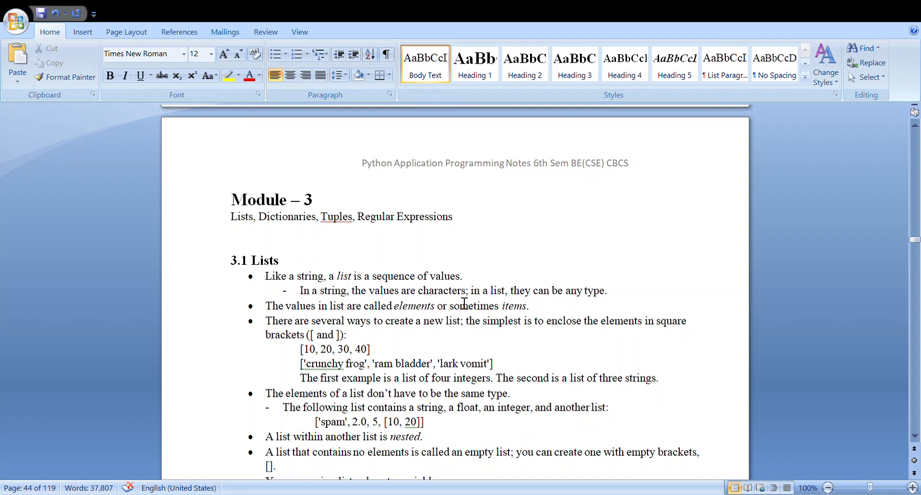
Step: Place the cursor after the ['crunchy frog', ...] example and begin a new bracketed line
{"action": "left_click_drag", "start_coordinate": [298, 349], "coordinate": [360, 350]}
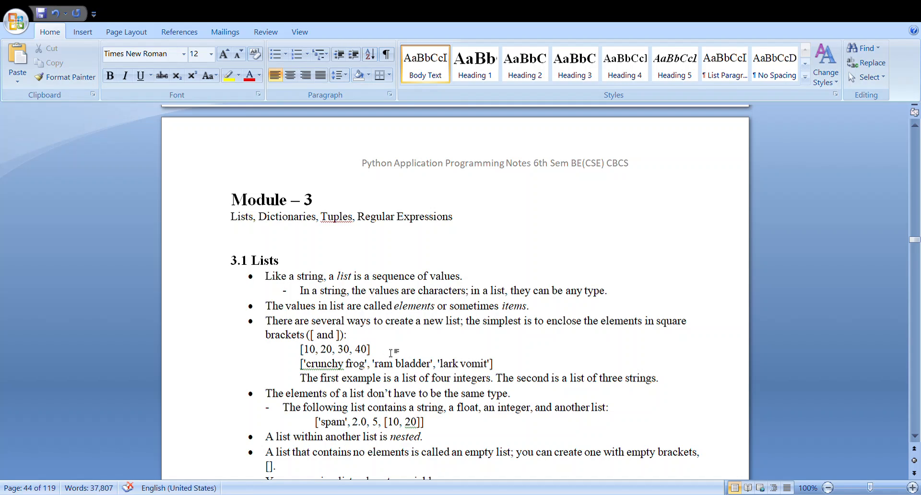
{"action": "left_click", "coordinate": [372, 349]}
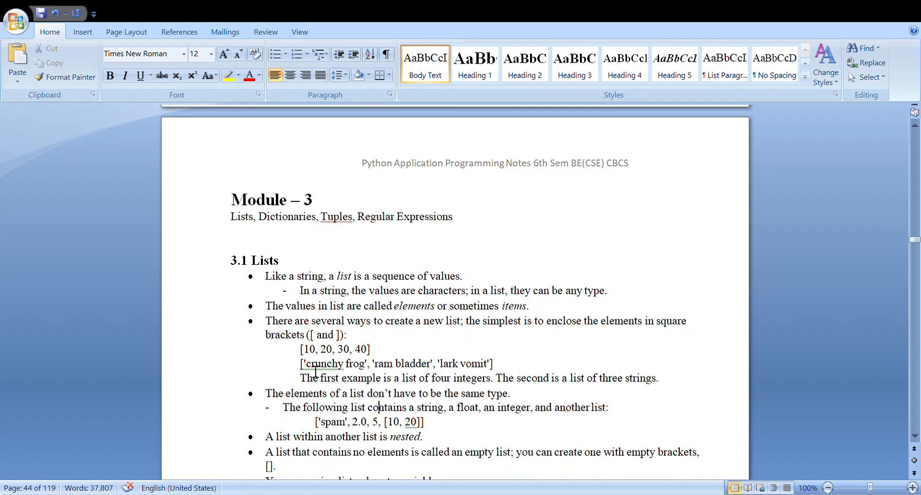
{"action": "left_click_drag", "start_coordinate": [301, 362], "coordinate": [492, 363]}
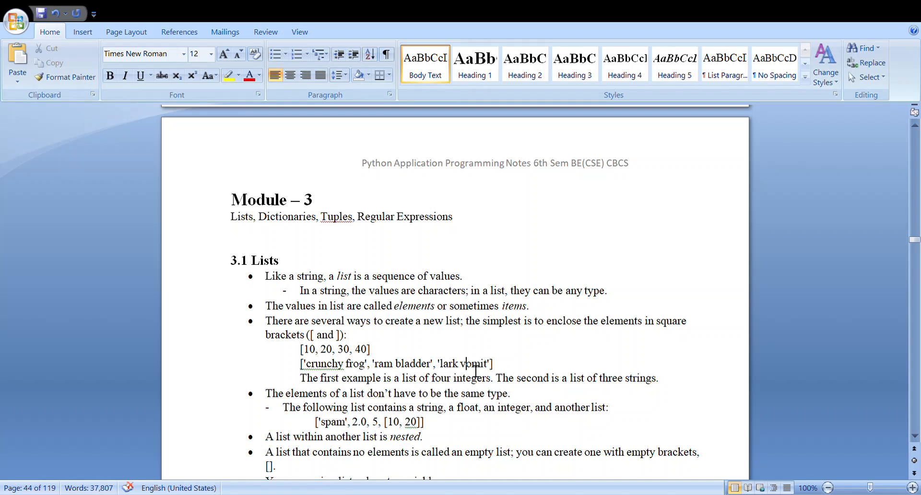
{"action": "mouse_move", "coordinate": [325, 357]}
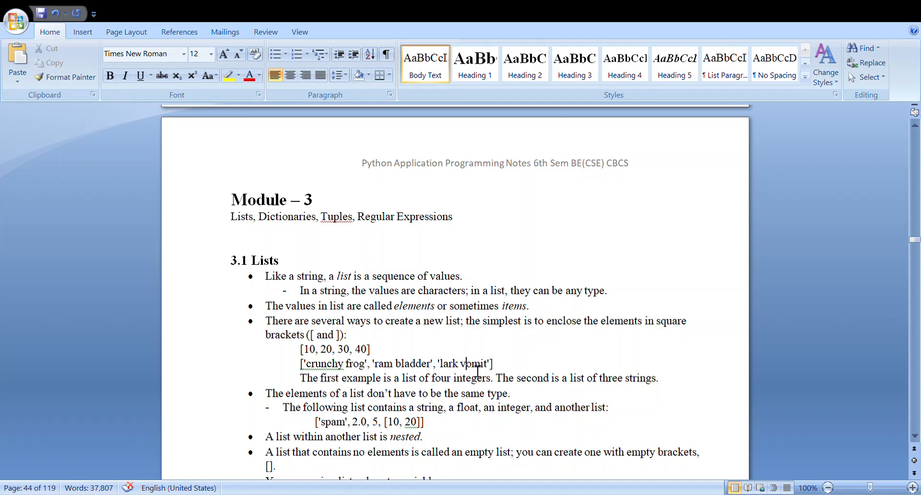
{"action": "mouse_move", "coordinate": [575, 339]}
{"action": "type", "text": "[1"}
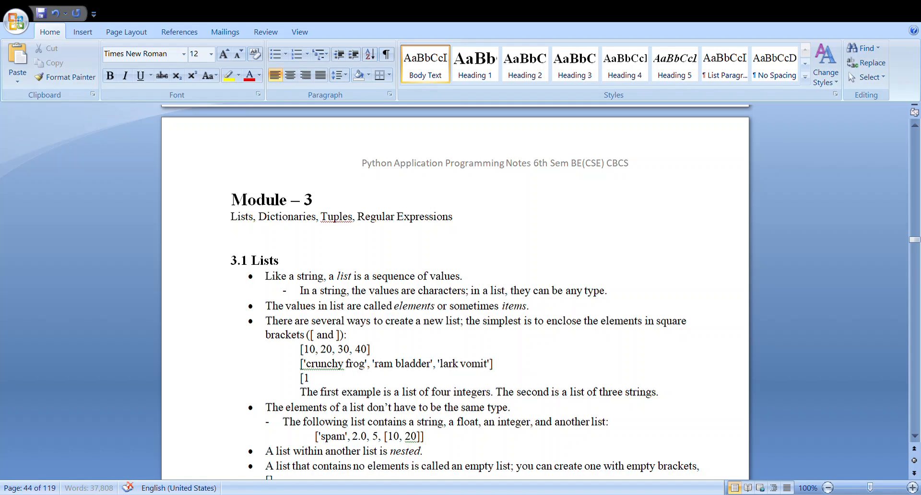
Step: Finish the mixed-type list example [10,20.5,'abc'] beneath the string list
{"action": "type", "text": "0,20."}
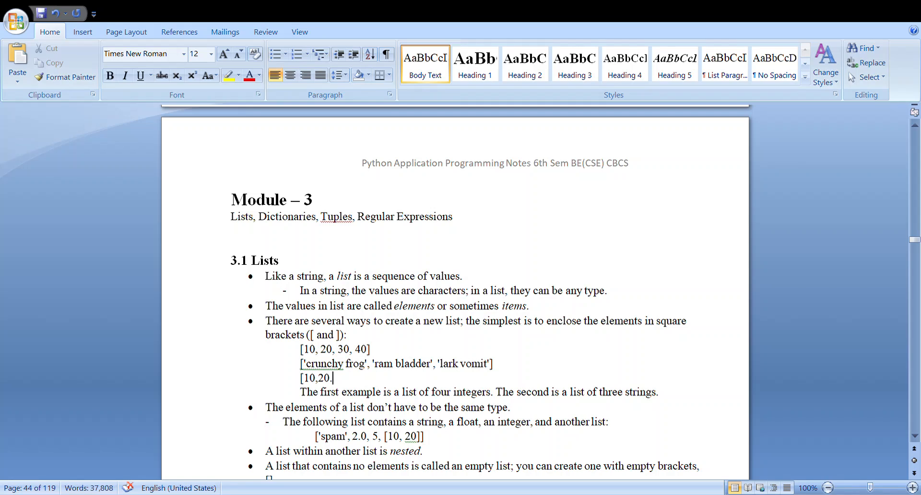
{"action": "type", "text": "5,'abc"}
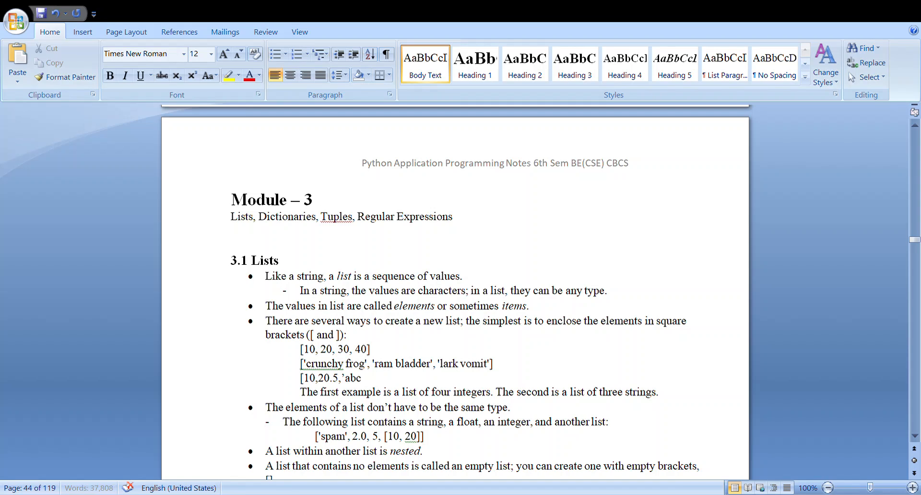
{"action": "type", "text": "']"}
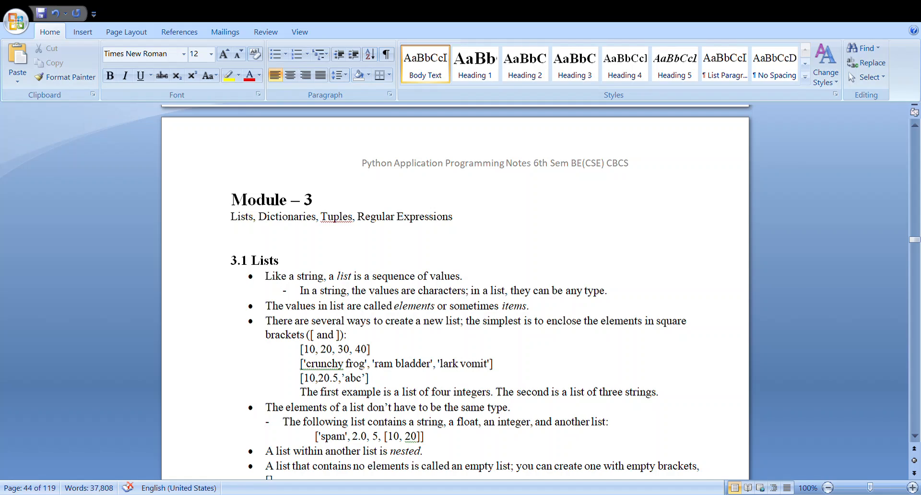
{"action": "left_click", "coordinate": [367, 407]}
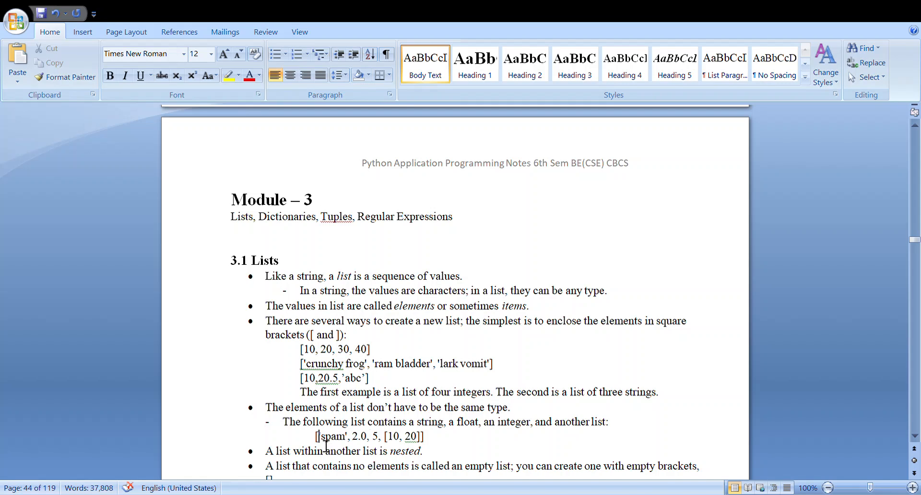
{"action": "left_click_drag", "start_coordinate": [318, 437], "coordinate": [424, 437]}
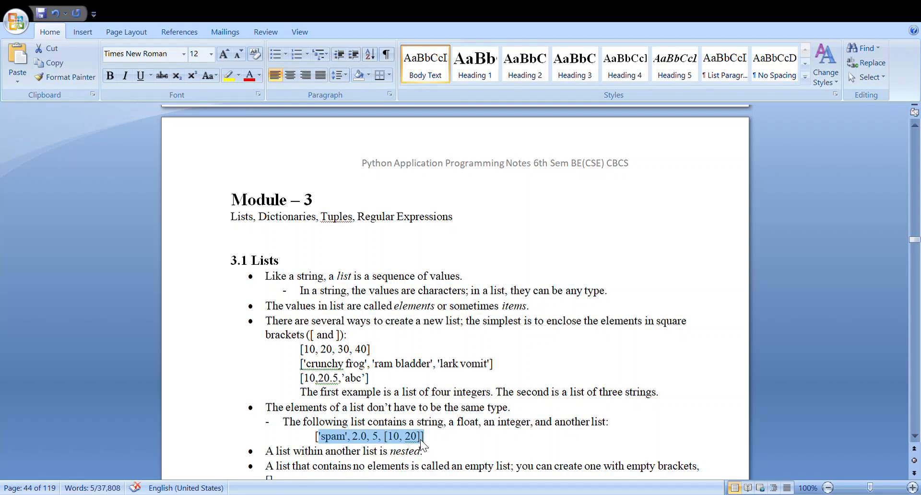
{"action": "left_click", "coordinate": [426, 443]}
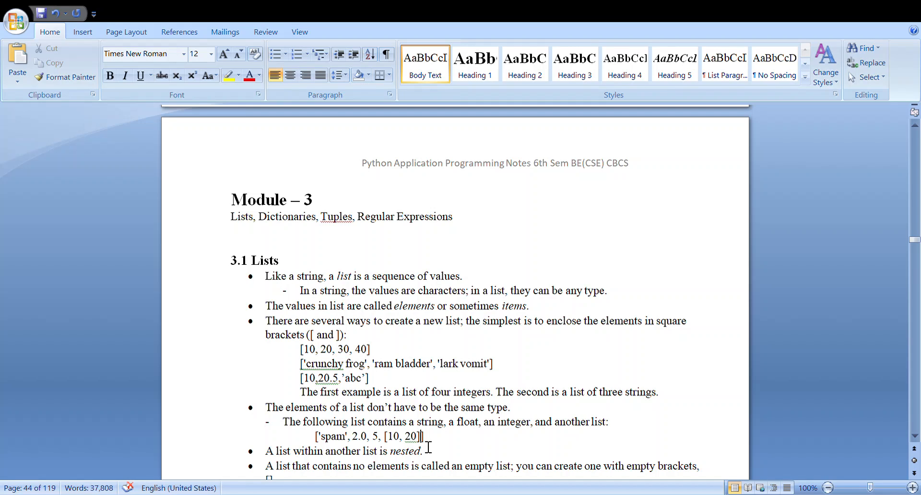